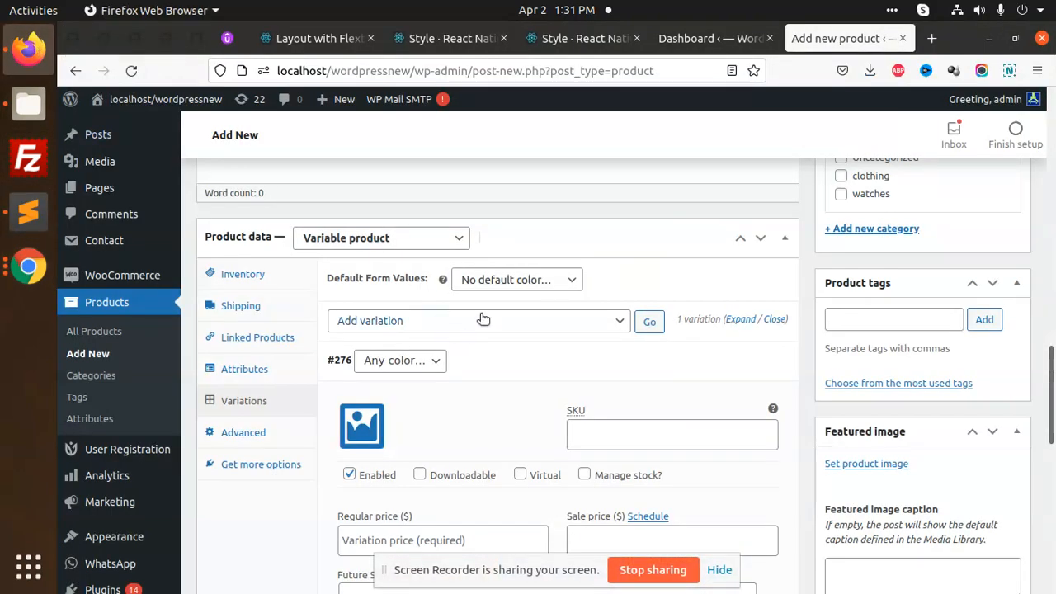
Scroll through functions.php's Future Ship Date field, save and variation-data hooks.
{"action": "scroll", "scroll_direction": "down", "scroll_amount": 3}
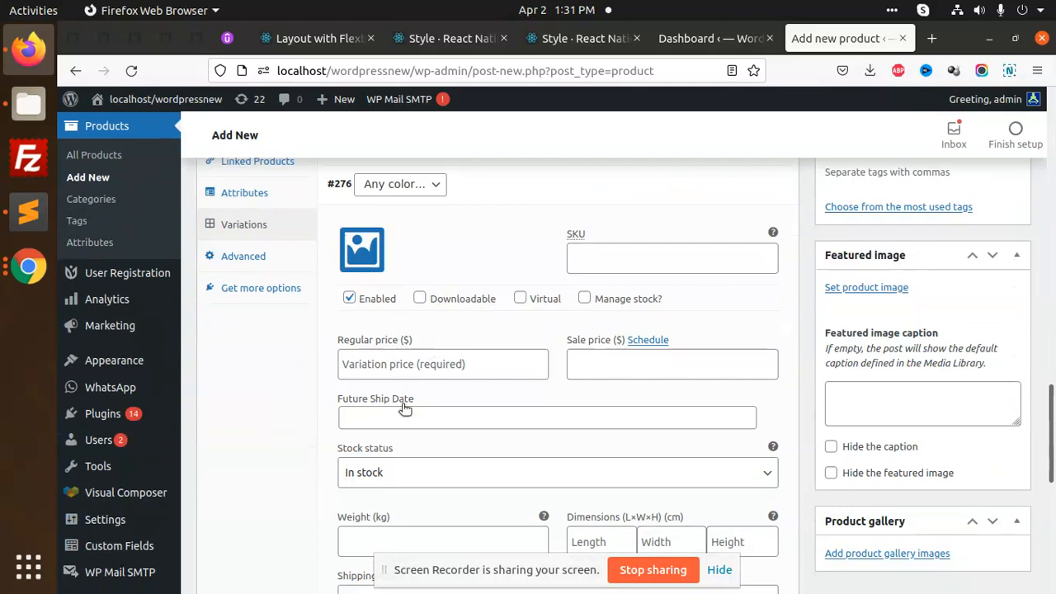
{"action": "mouse_move", "coordinate": [408, 403]}
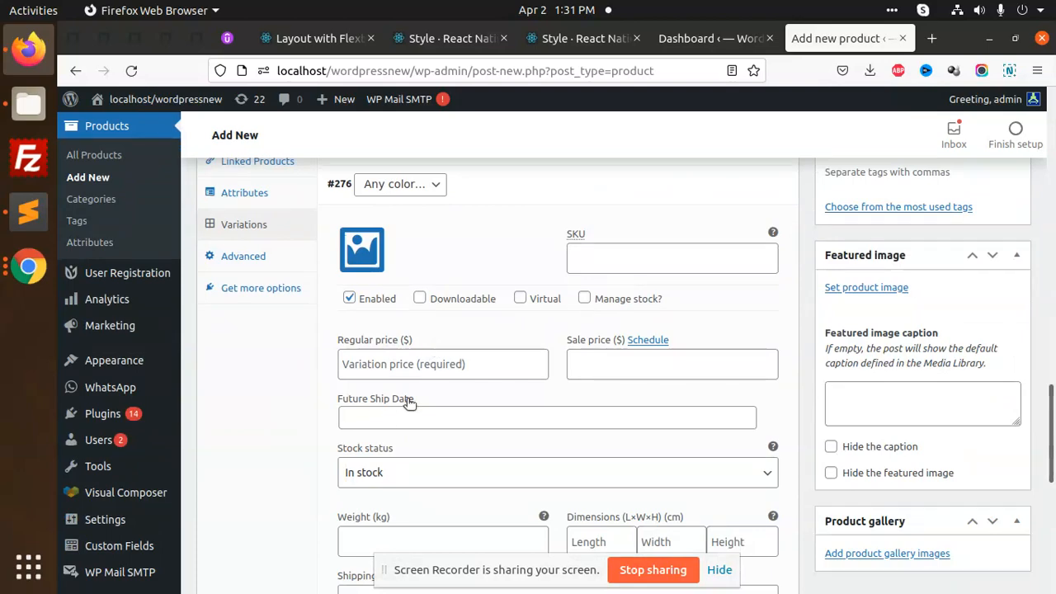
{"action": "mouse_move", "coordinate": [410, 402]}
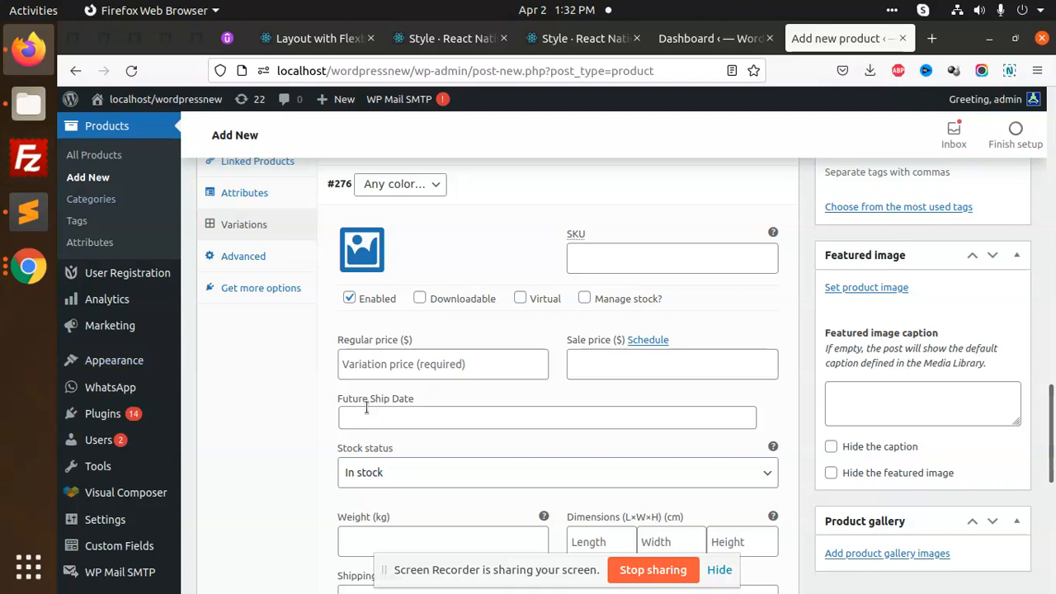
{"action": "scroll", "scroll_direction": "down", "scroll_amount": 3}
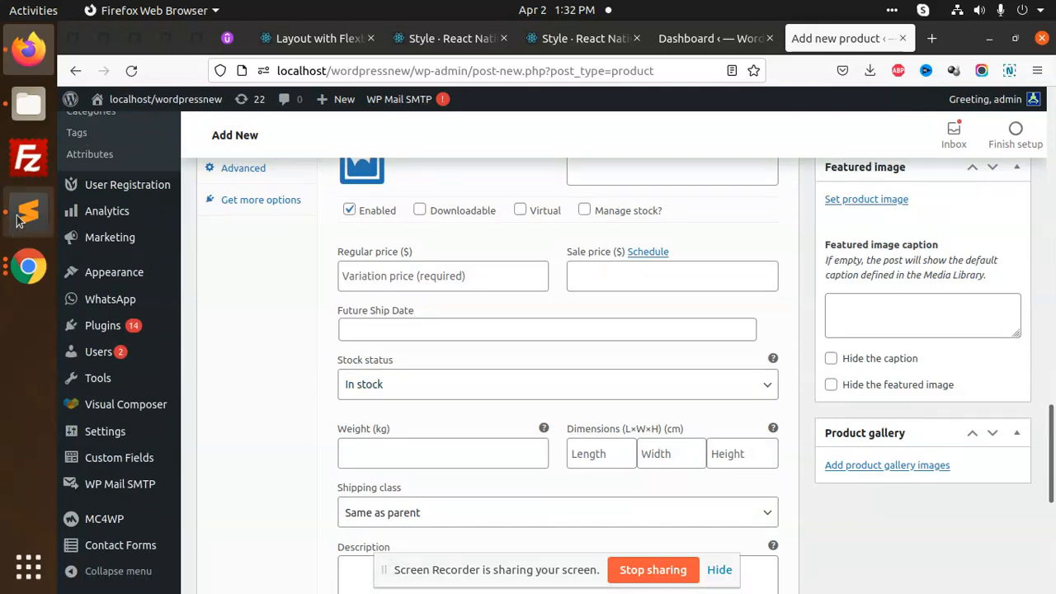
{"action": "left_click", "coordinate": [27, 212]}
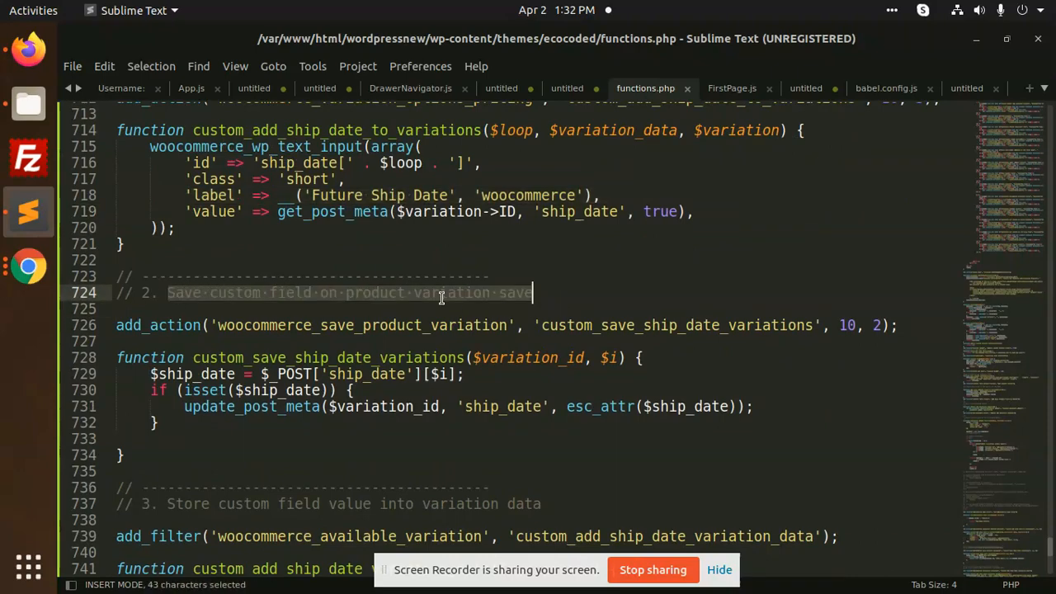
{"action": "scroll", "scroll_direction": "down", "scroll_amount": 3}
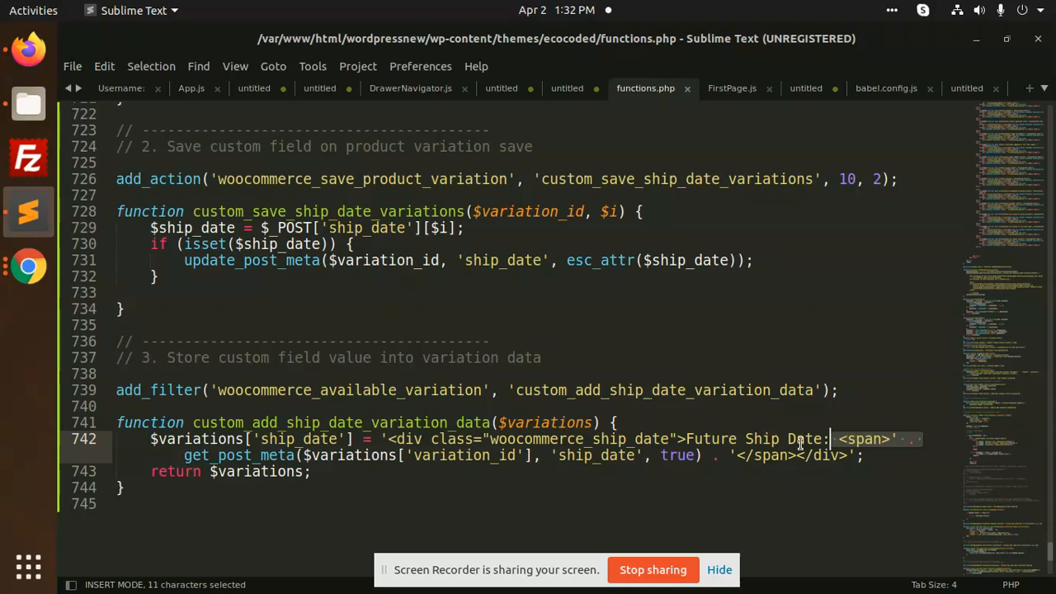
{"action": "mouse_move", "coordinate": [962, 284]}
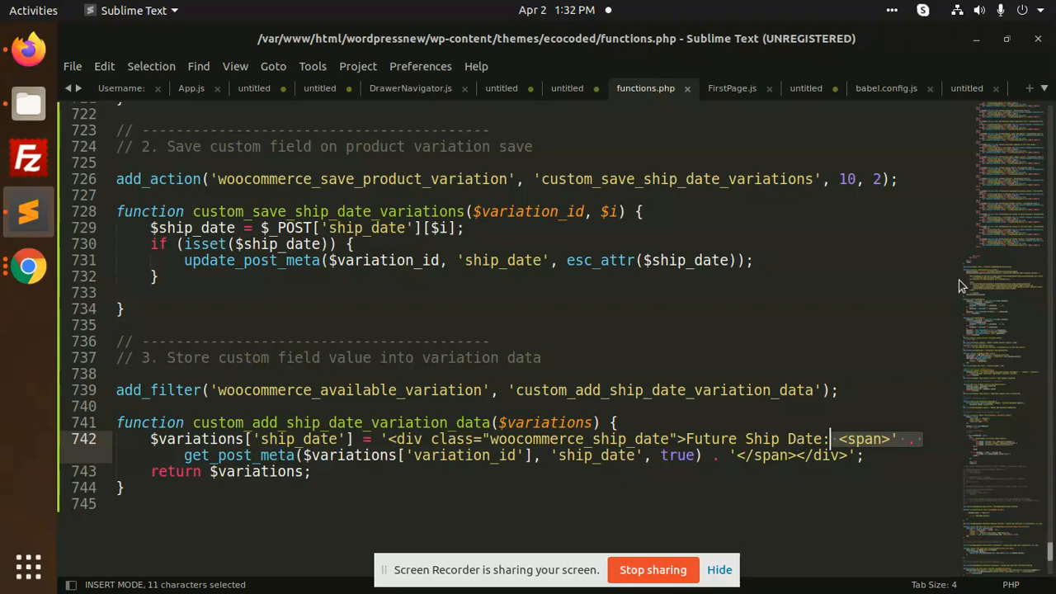
{"action": "left_click", "coordinate": [28, 266]}
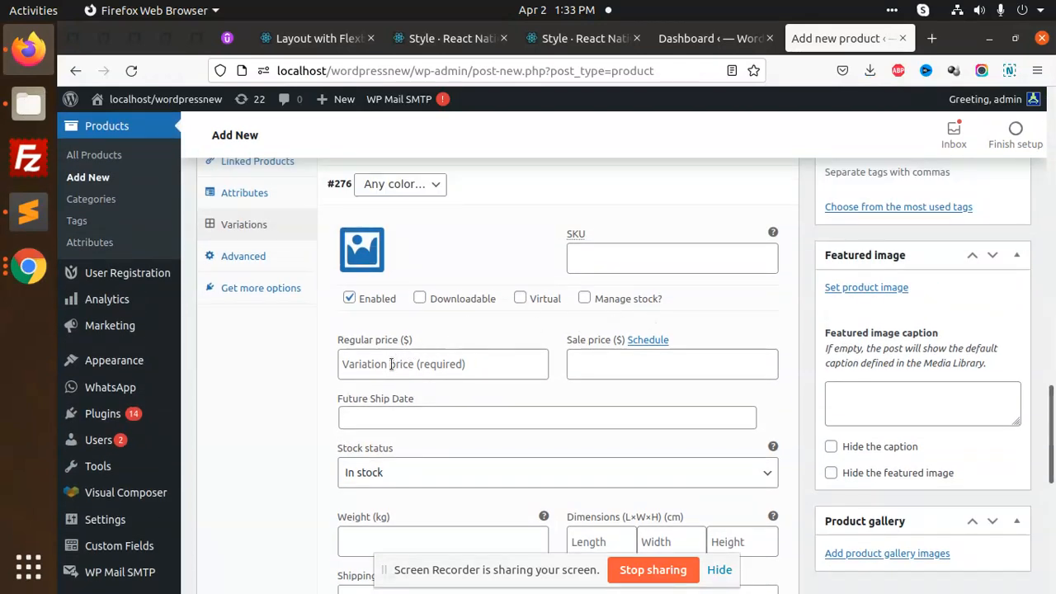
Enter regular price 12 and Future Ship Date 12/12/2022 on the variation.
{"action": "type", "text": "12"}
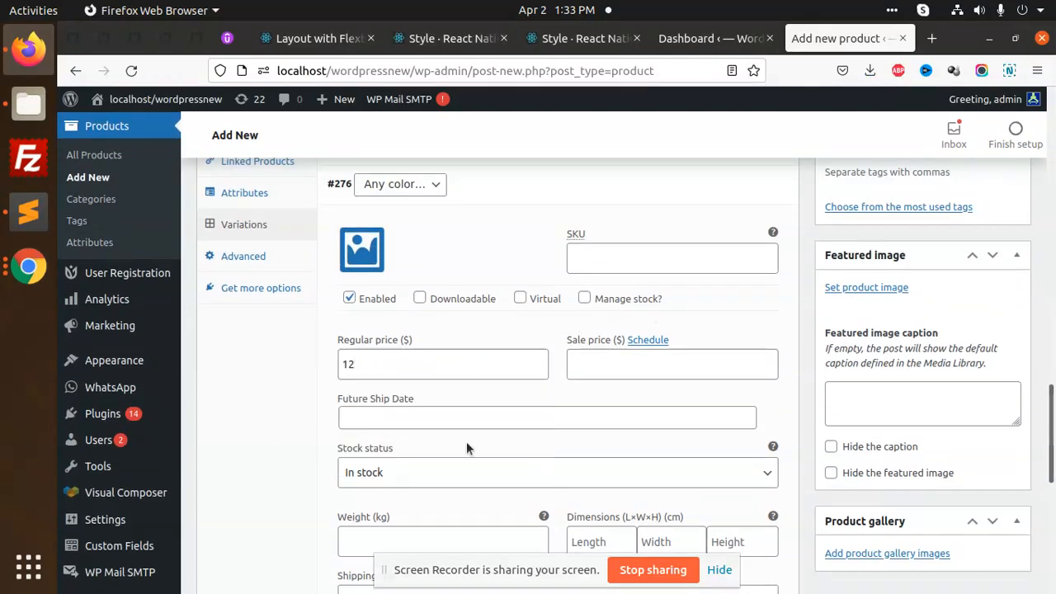
{"action": "type", "text": "12/12/2022"}
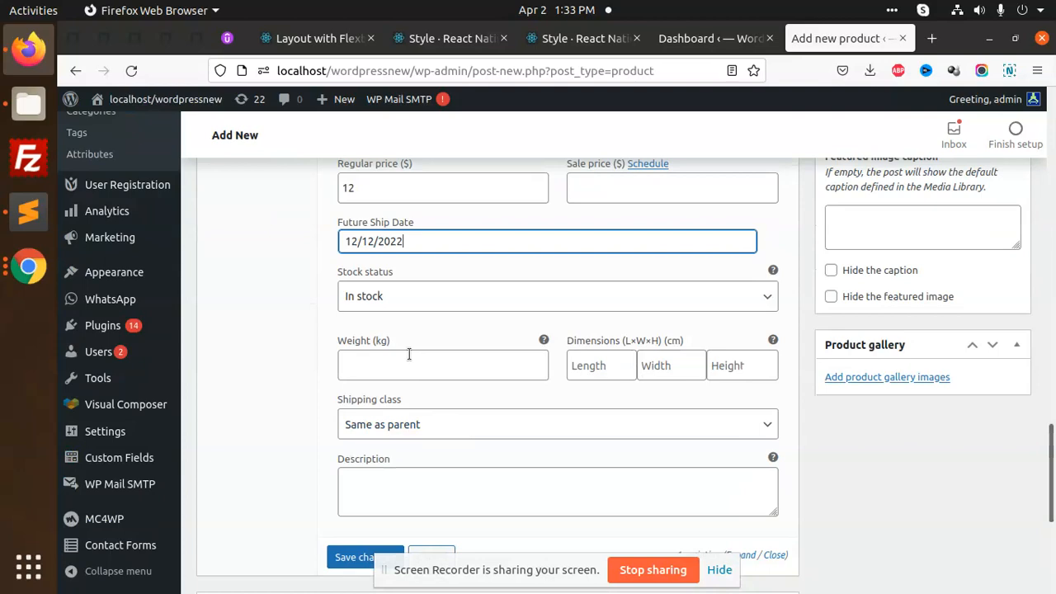
{"action": "scroll", "scroll_direction": "down", "scroll_amount": 3}
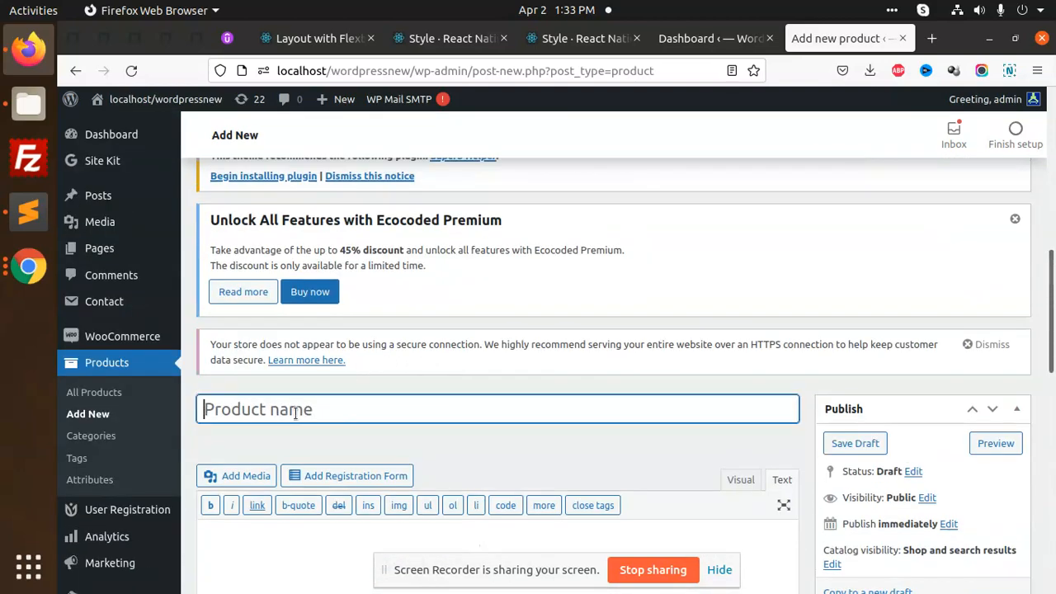
Name the product 'testttt' and publish it.
{"action": "type", "text": "testttt"}
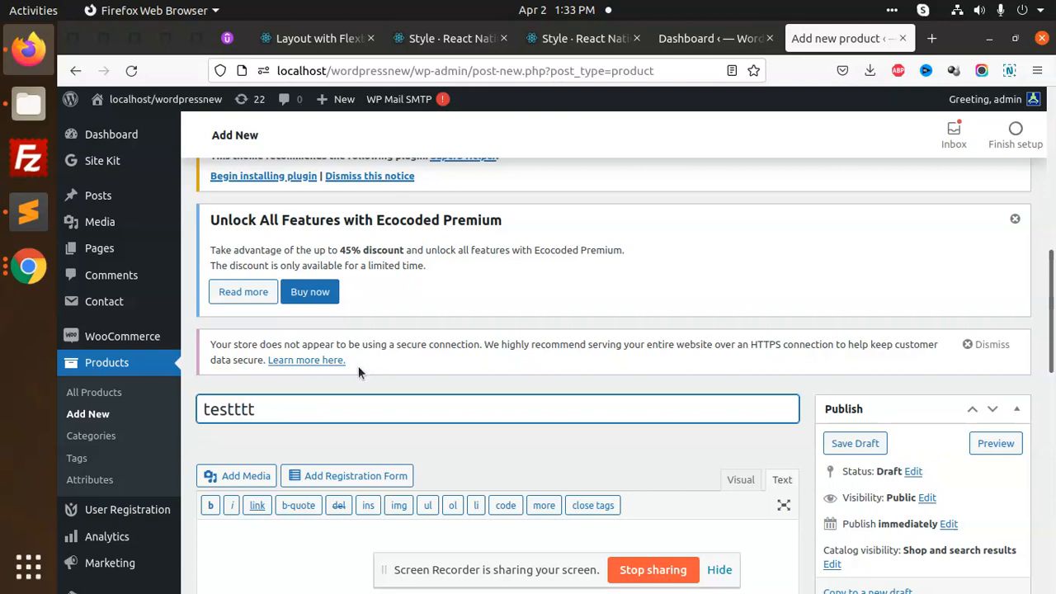
{"action": "scroll", "scroll_direction": "down", "scroll_amount": 3}
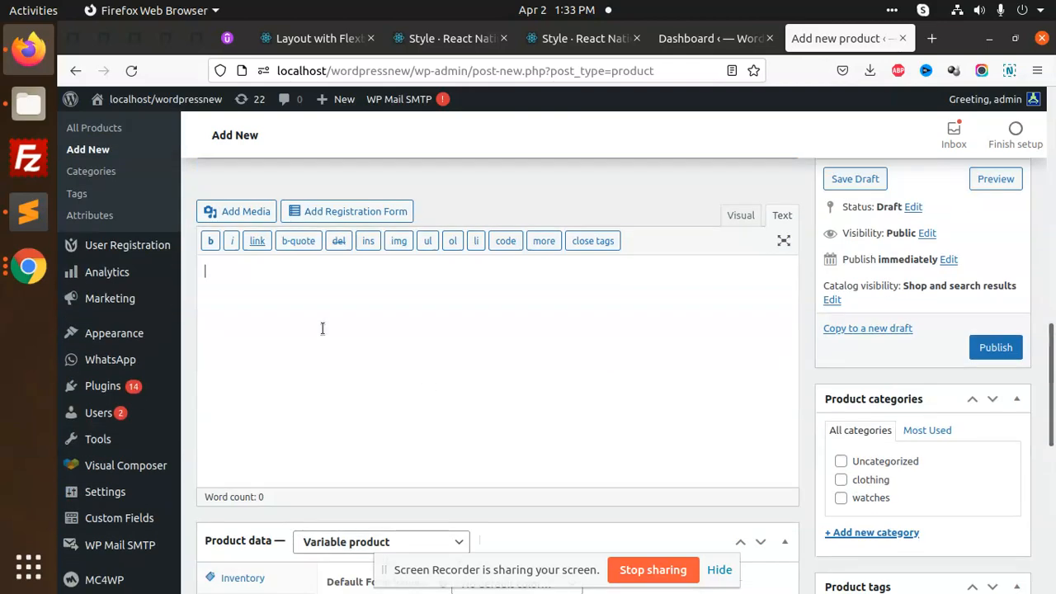
{"action": "type", "text": "testttt"}
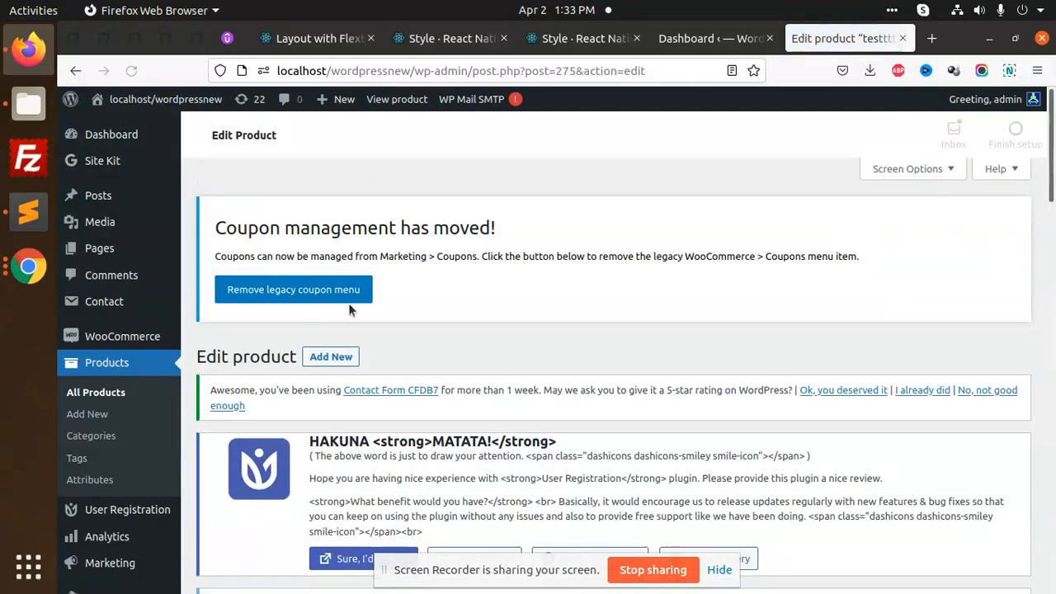
View the live testttt page ($12.00, colour options, 7 in stock), then return to editing.
{"action": "scroll", "scroll_direction": "down", "scroll_amount": 3}
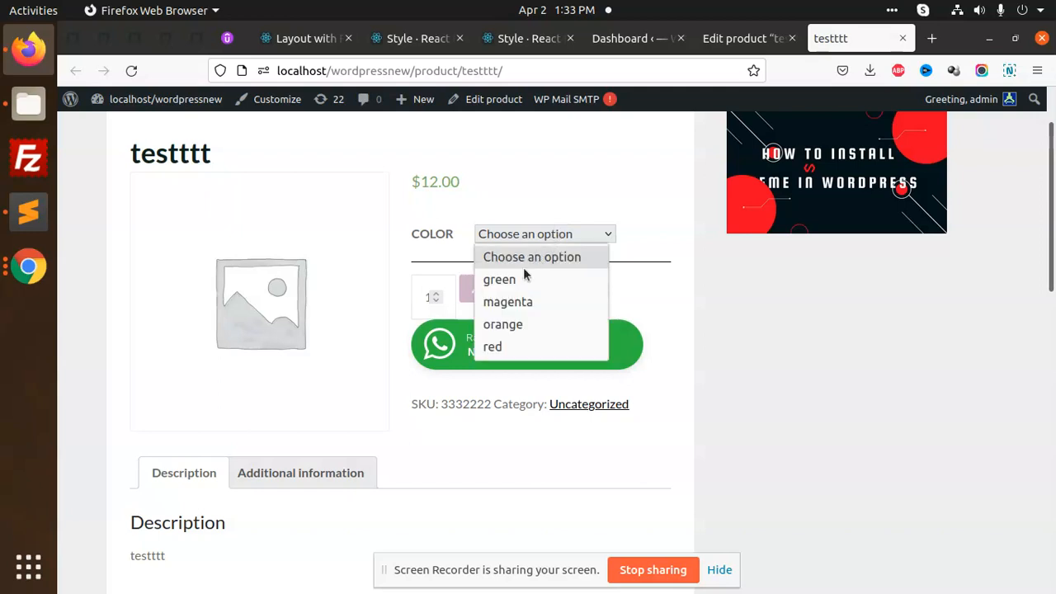
{"action": "scroll", "scroll_direction": "down", "scroll_amount": 3}
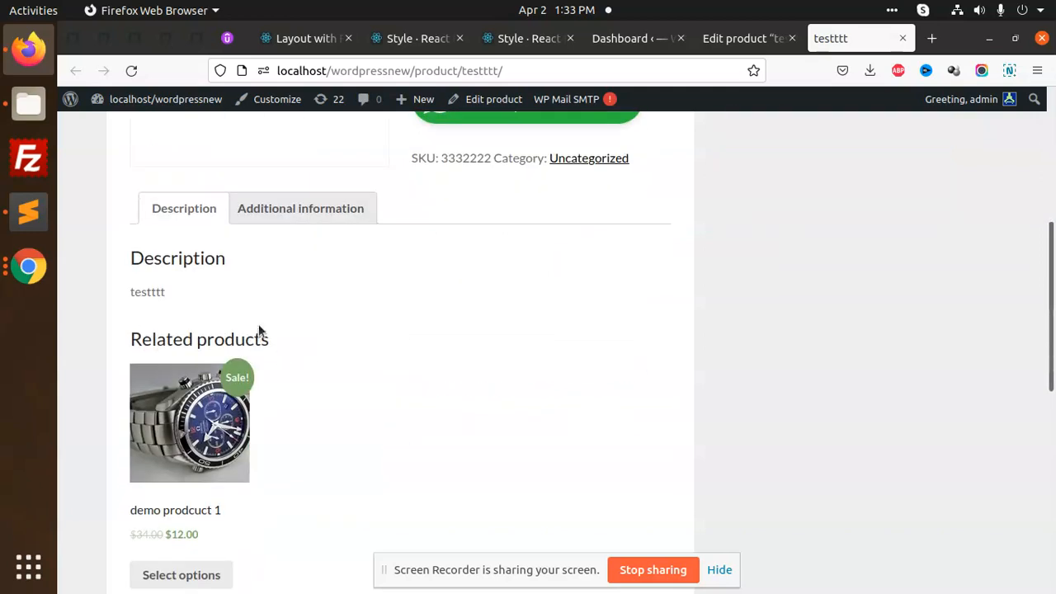
{"action": "mouse_move", "coordinate": [233, 294]}
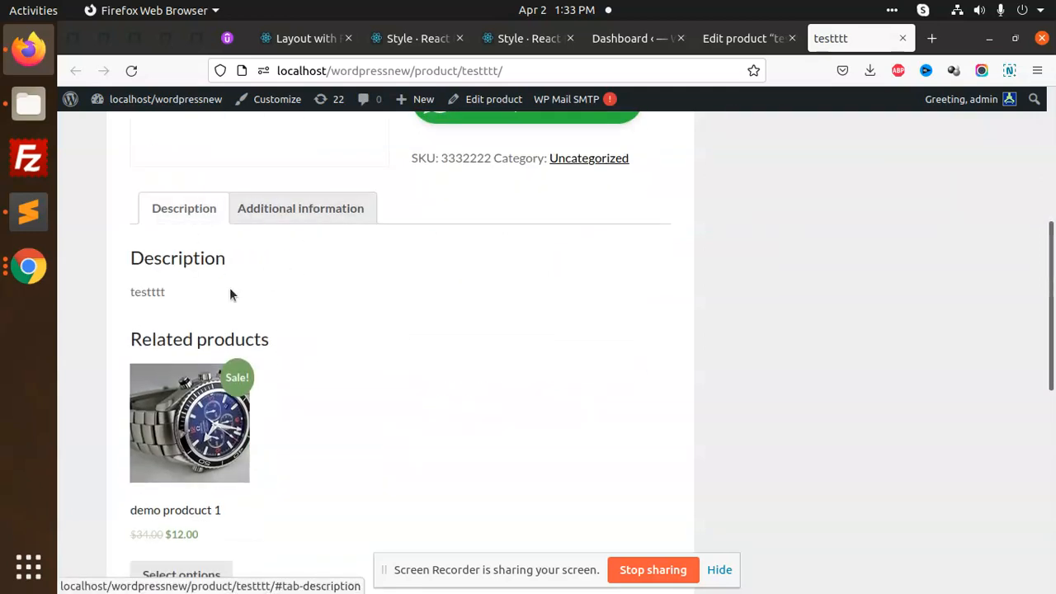
{"action": "scroll", "scroll_direction": "up", "scroll_amount": 3}
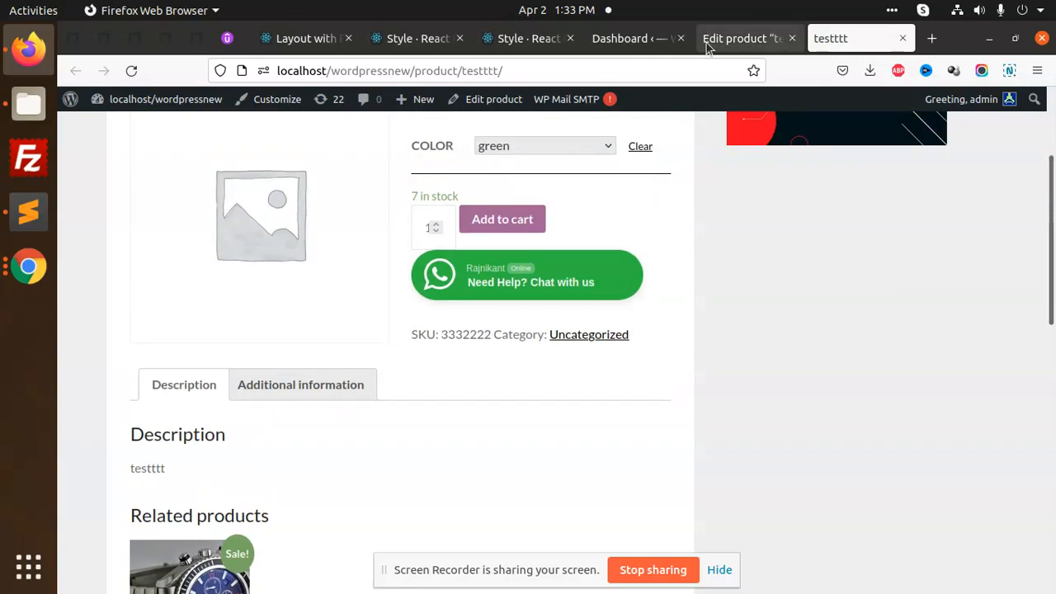
{"action": "left_click", "coordinate": [742, 38]}
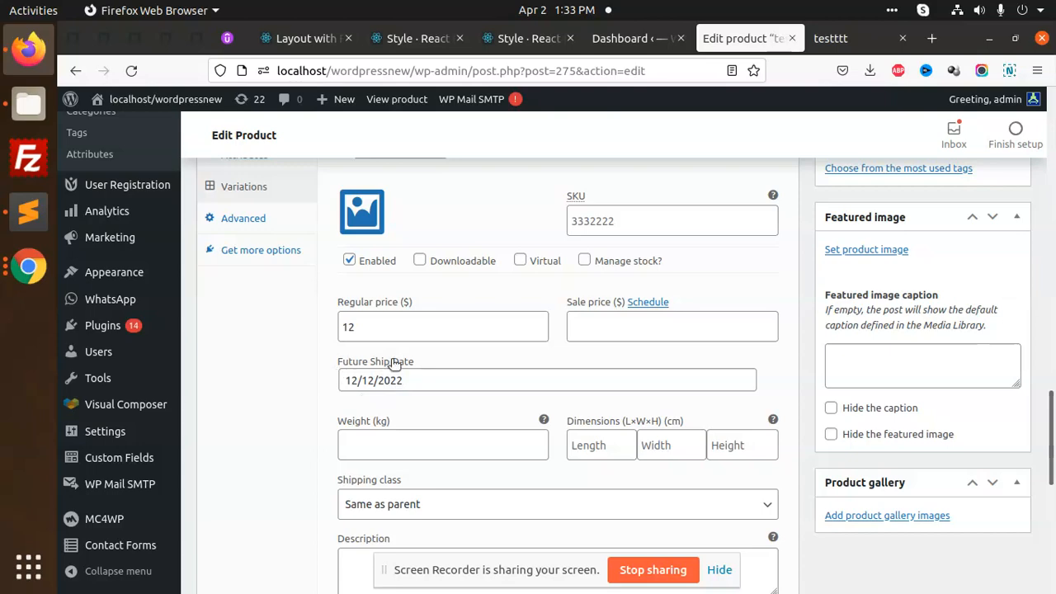
{"action": "mouse_move", "coordinate": [28, 105]}
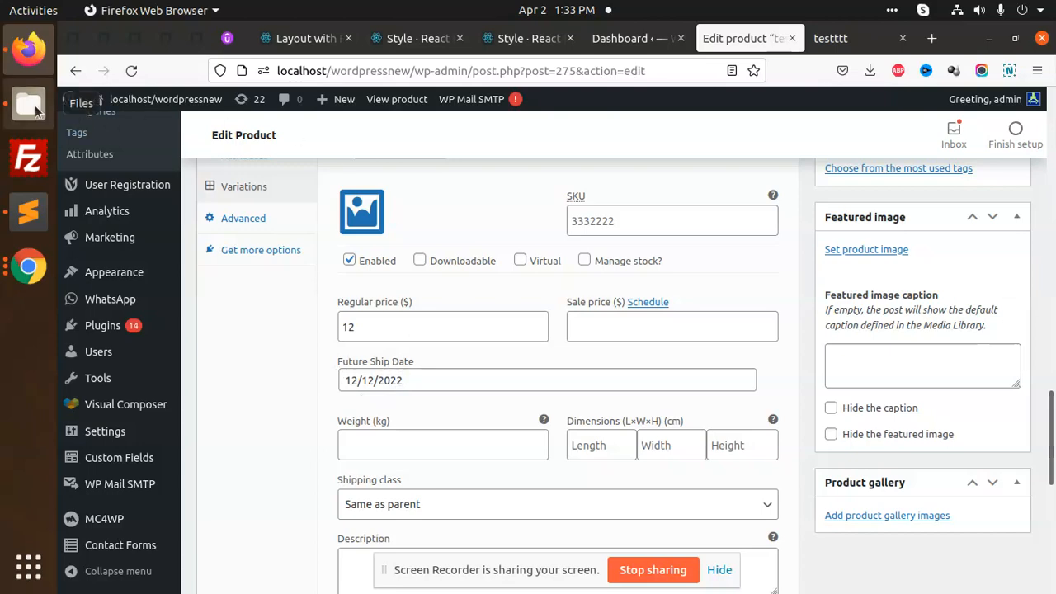
Browse to woocommerce/templates/single-product/add-to-cart in Files and open variation.php.
{"action": "left_click", "coordinate": [28, 103]}
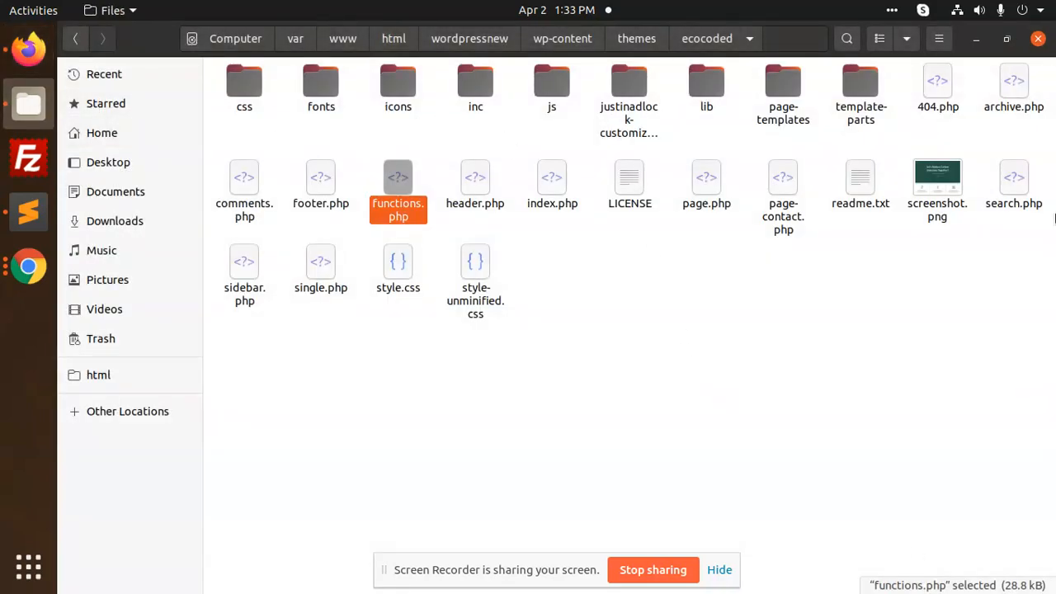
{"action": "left_click", "coordinate": [563, 38]}
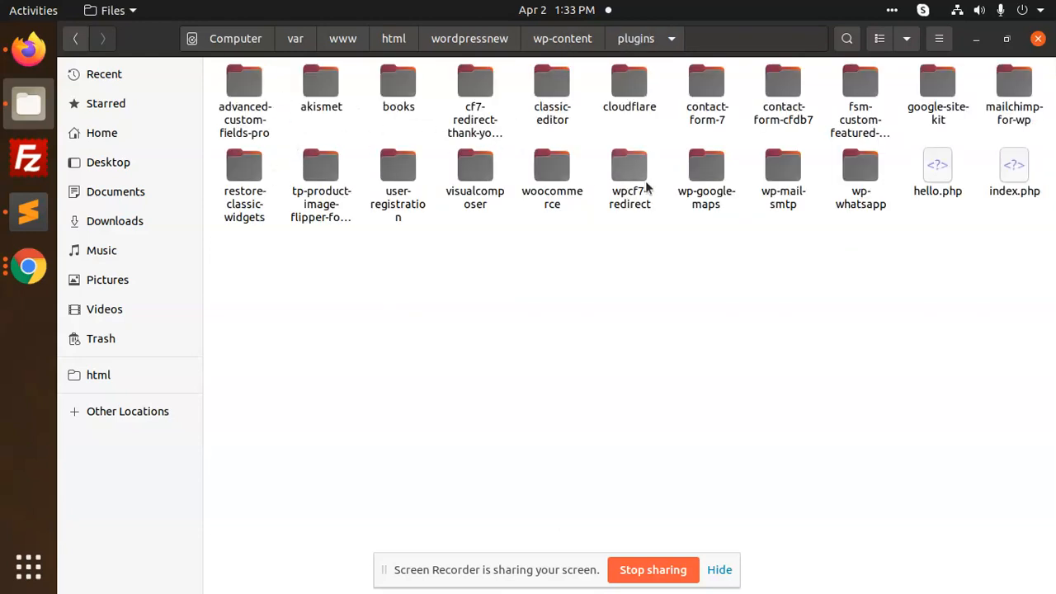
{"action": "double_click", "coordinate": [552, 179]}
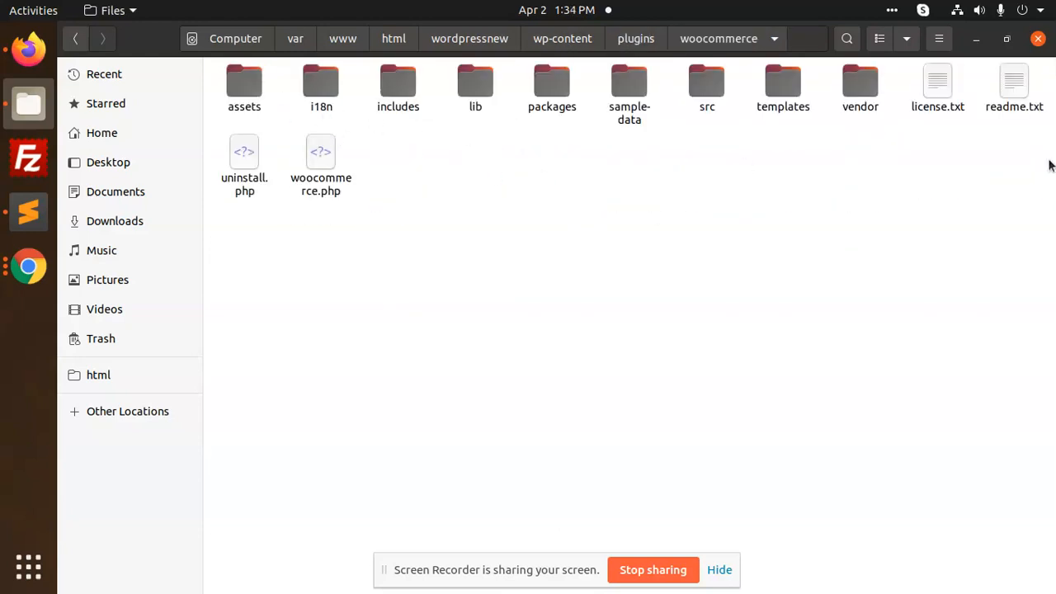
{"action": "double_click", "coordinate": [783, 82]}
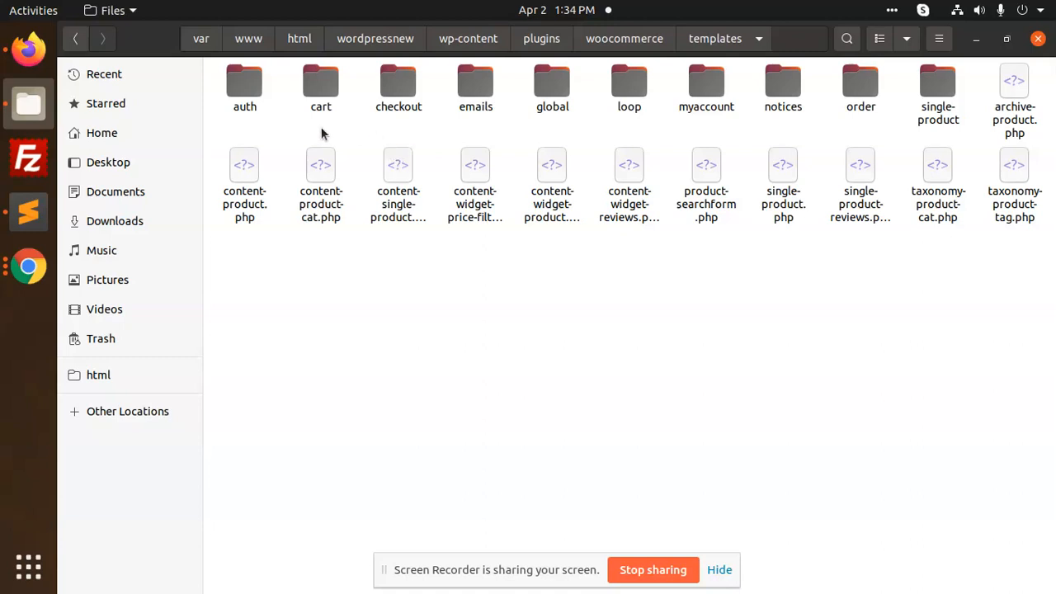
{"action": "double_click", "coordinate": [939, 91]}
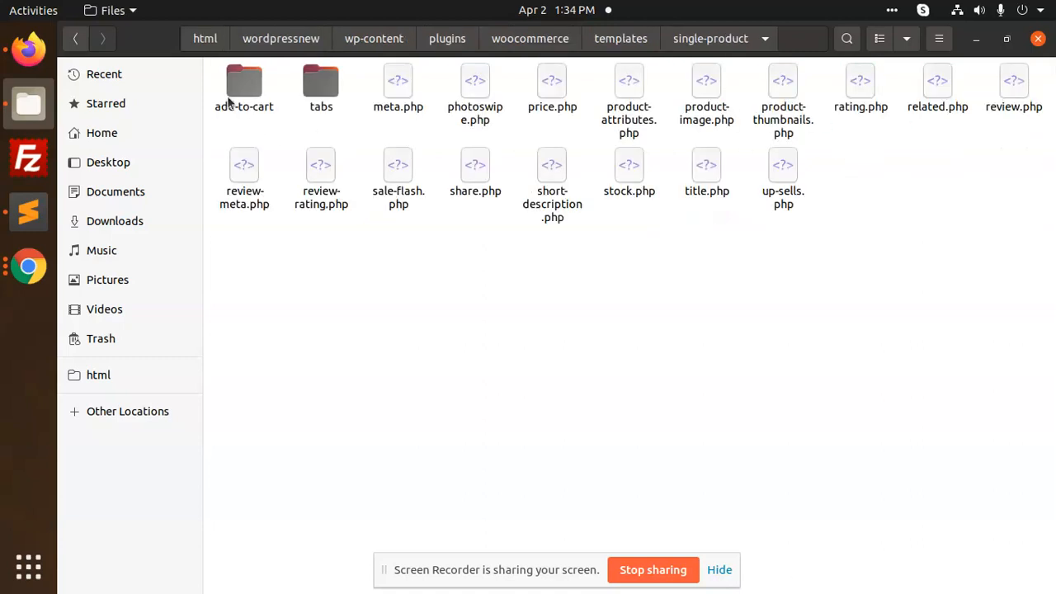
{"action": "double_click", "coordinate": [244, 87]}
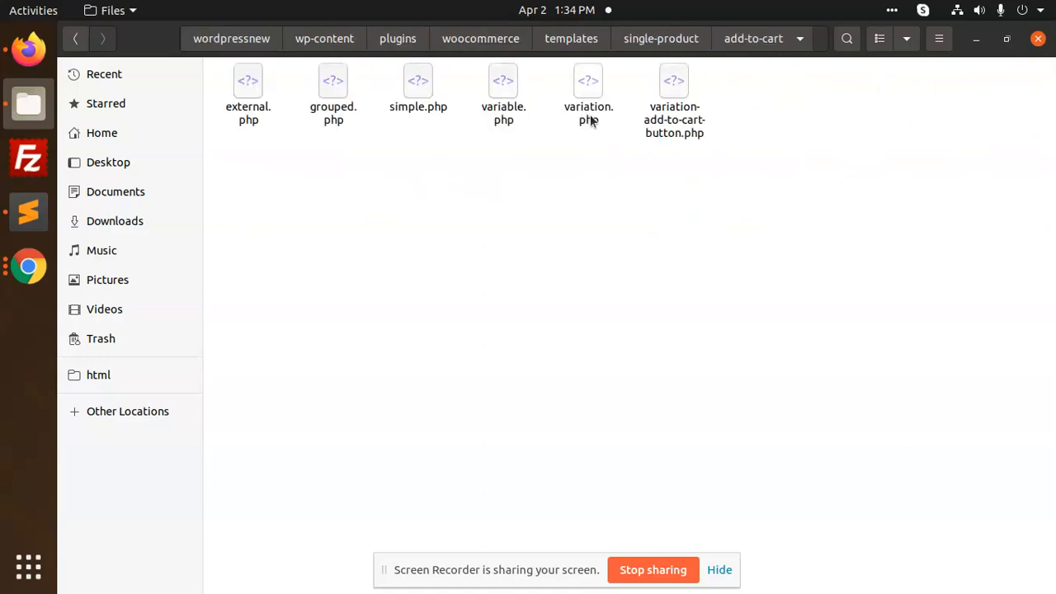
{"action": "double_click", "coordinate": [588, 81]}
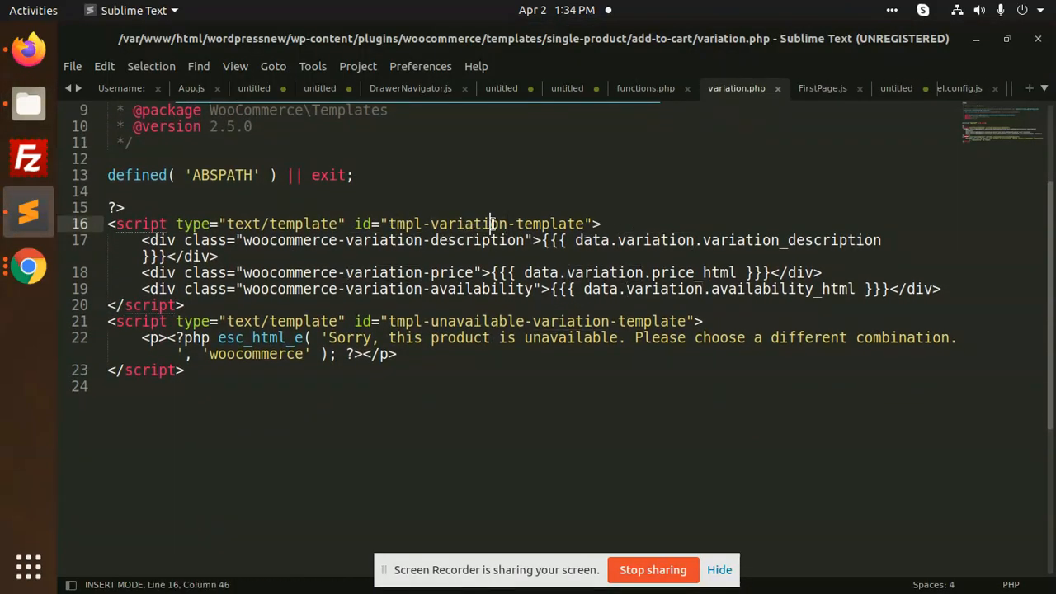
Duplicate {{{ data.variation.price_html }}} after itself and rename the copy to ship_date.
{"action": "double_click", "coordinate": [545, 223]}
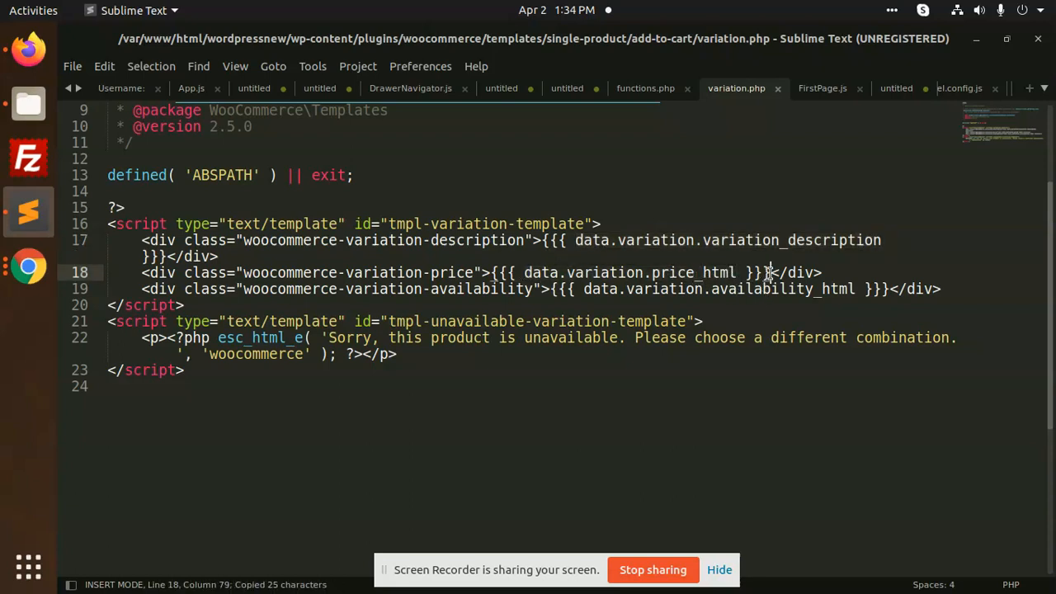
{"action": "left_click_drag", "start_coordinate": [494, 273], "coordinate": [768, 273]}
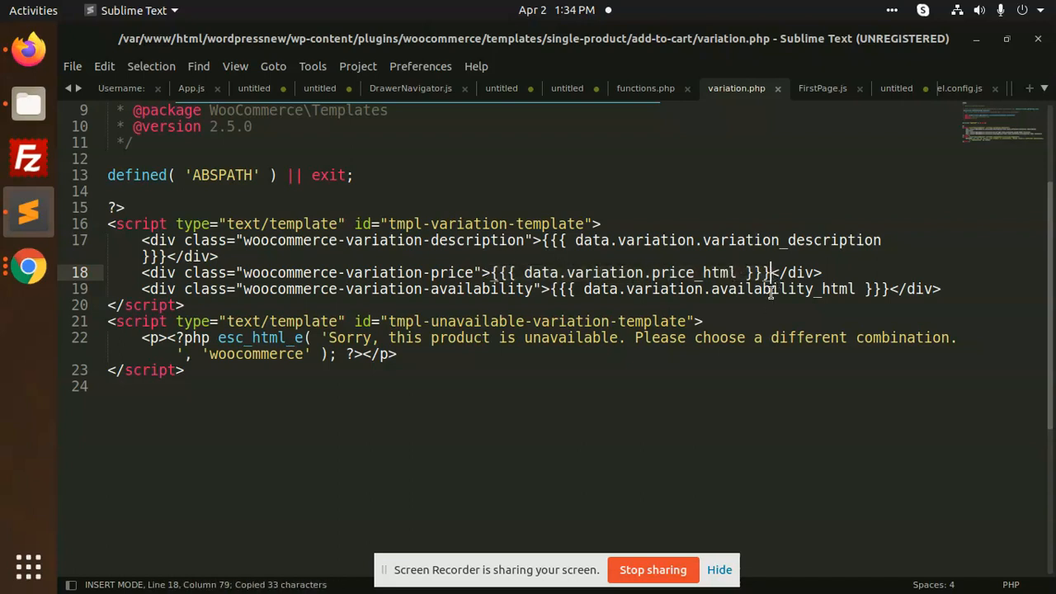
{"action": "type", "text": "{{{ data.variation.price_html }}}"}
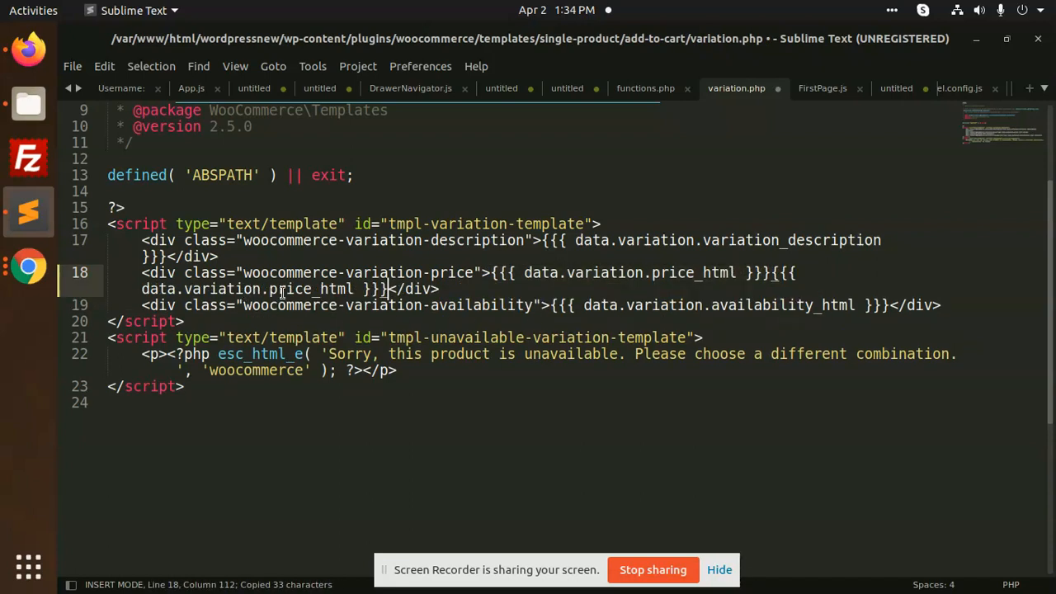
{"action": "type", "text": "ship"}
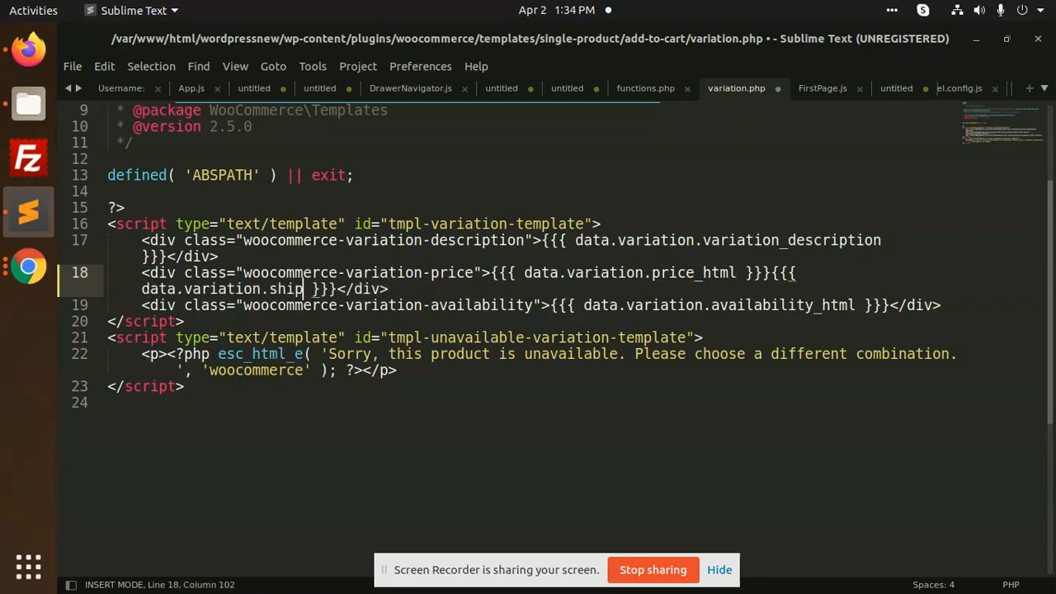
{"action": "type", "text": "_date"}
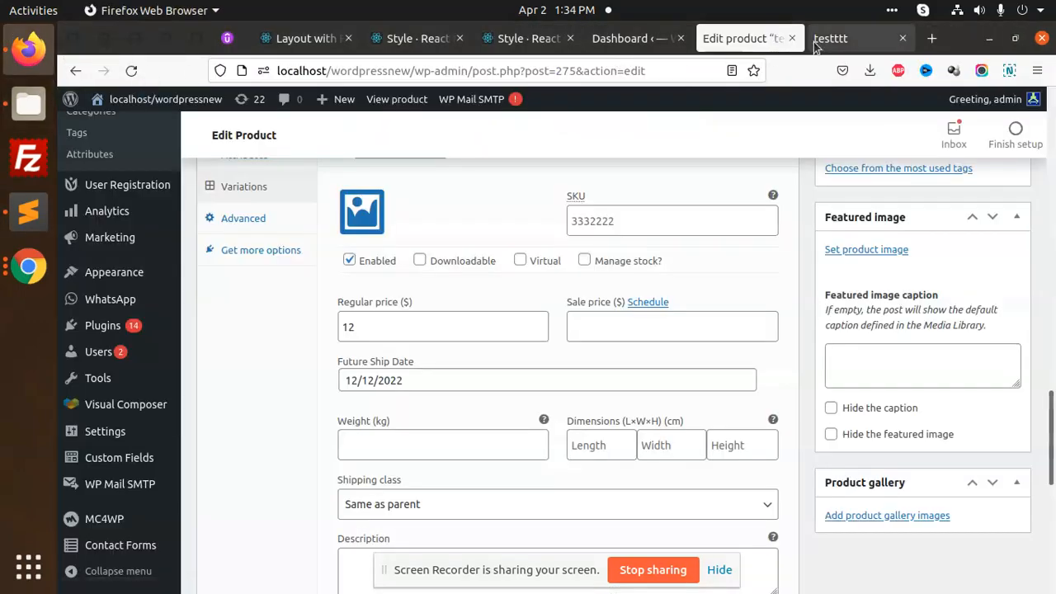
On the live product page, select magenta and another colour to check Future Ship Date 12/12/2022.
{"action": "left_click", "coordinate": [858, 38]}
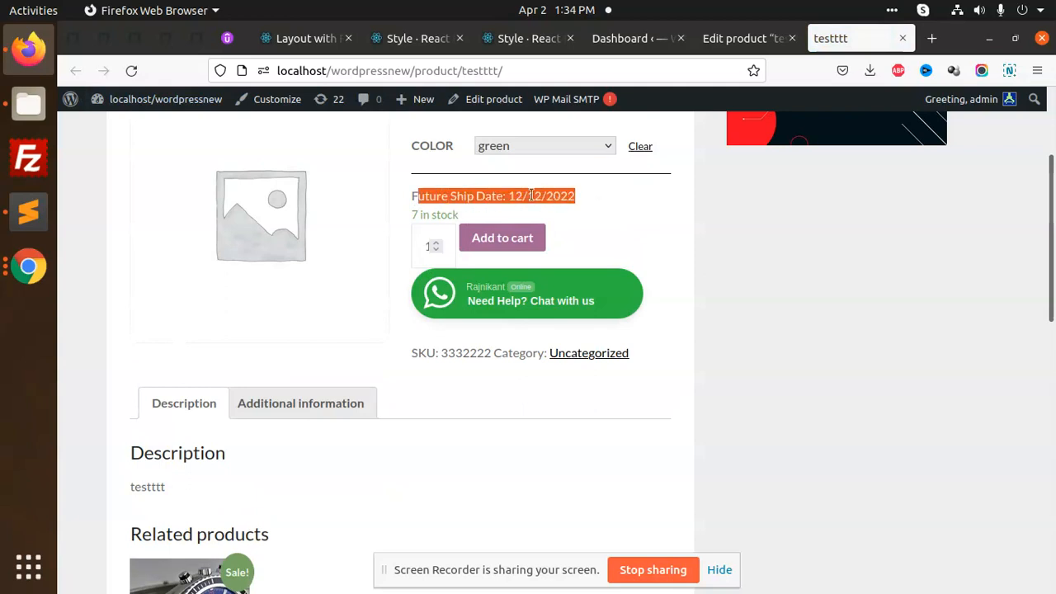
{"action": "left_click", "coordinate": [545, 146]}
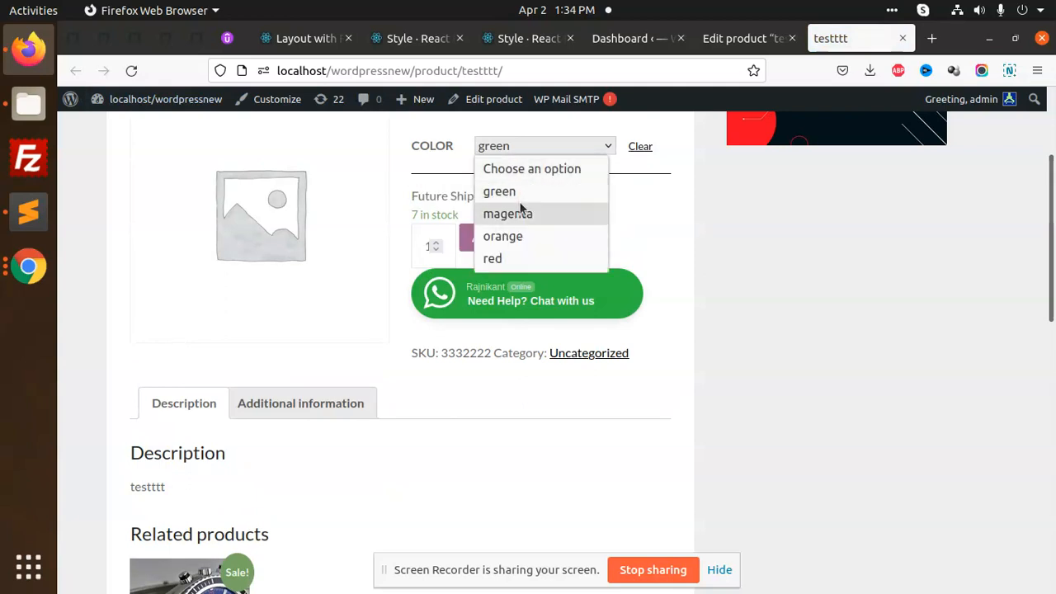
{"action": "left_click", "coordinate": [508, 213]}
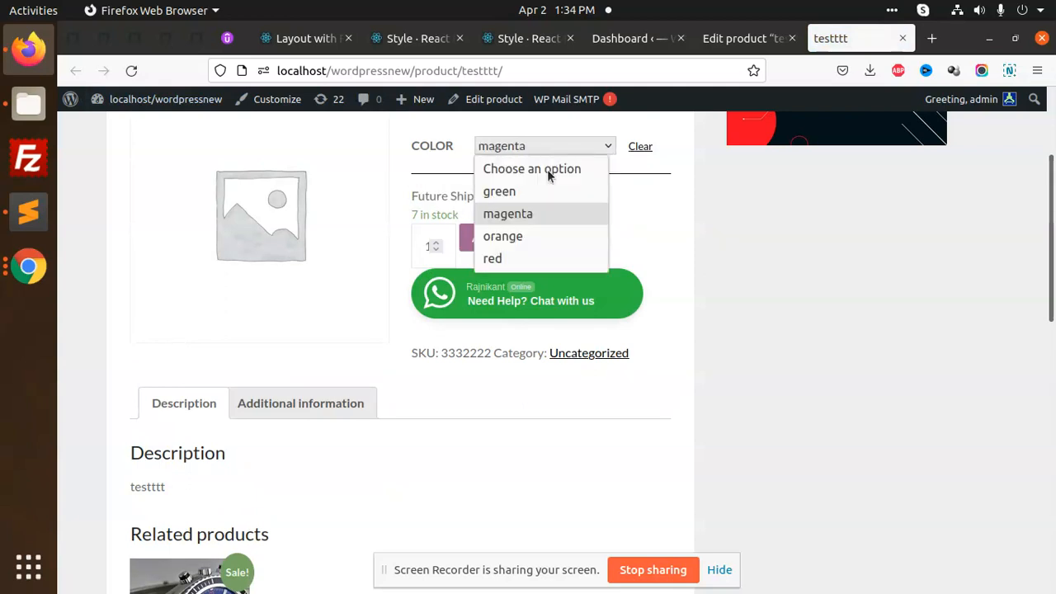
{"action": "left_click", "coordinate": [502, 236]}
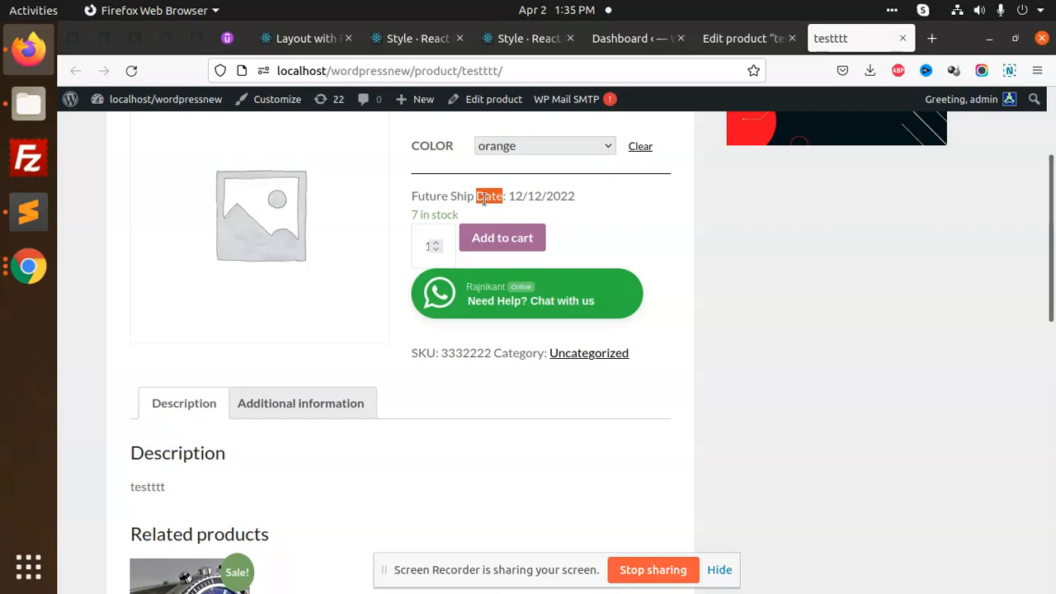
{"action": "left_click", "coordinate": [28, 212]}
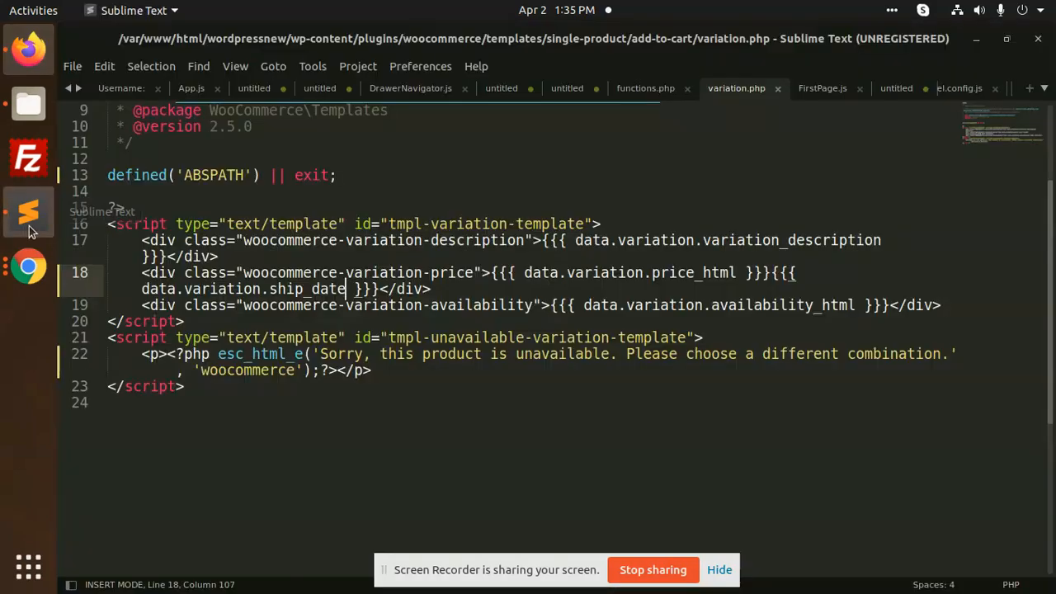
Switch to the functions.php tab showing the ship-date variation-data hook and deselect.
{"action": "left_click", "coordinate": [646, 89]}
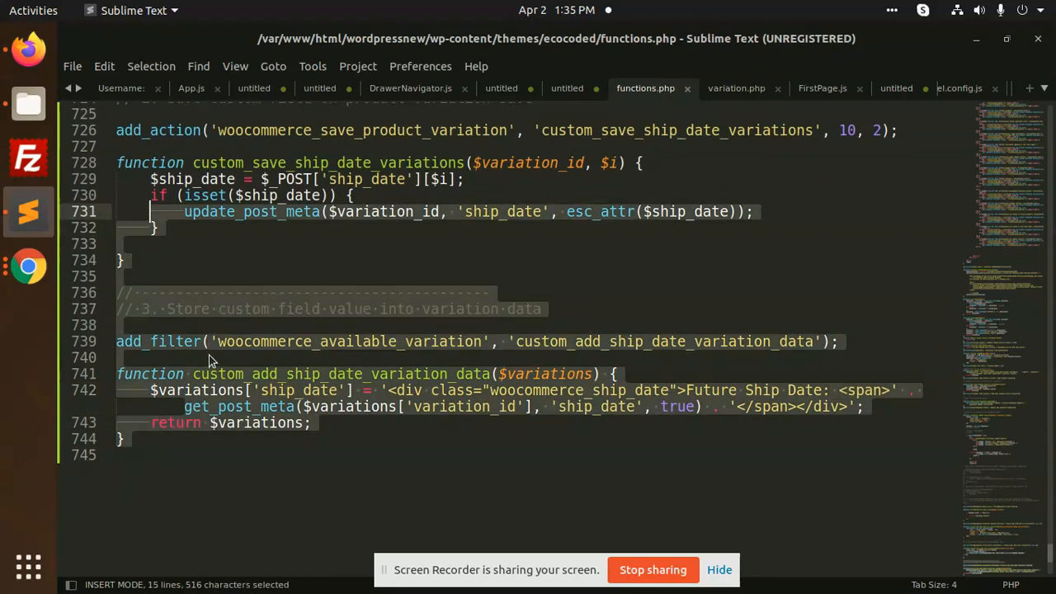
{"action": "left_click", "coordinate": [117, 357]}
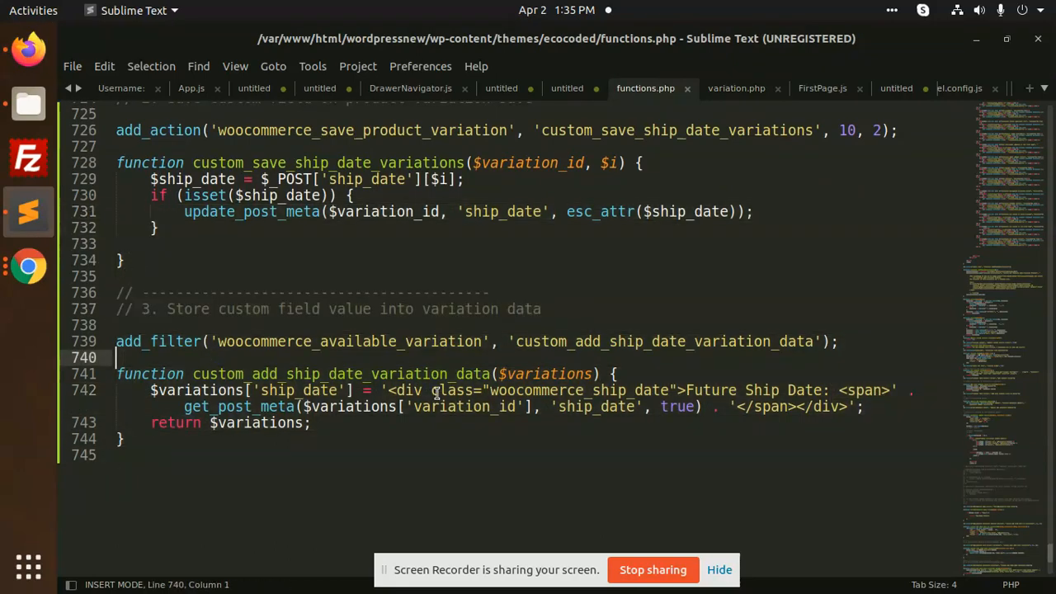